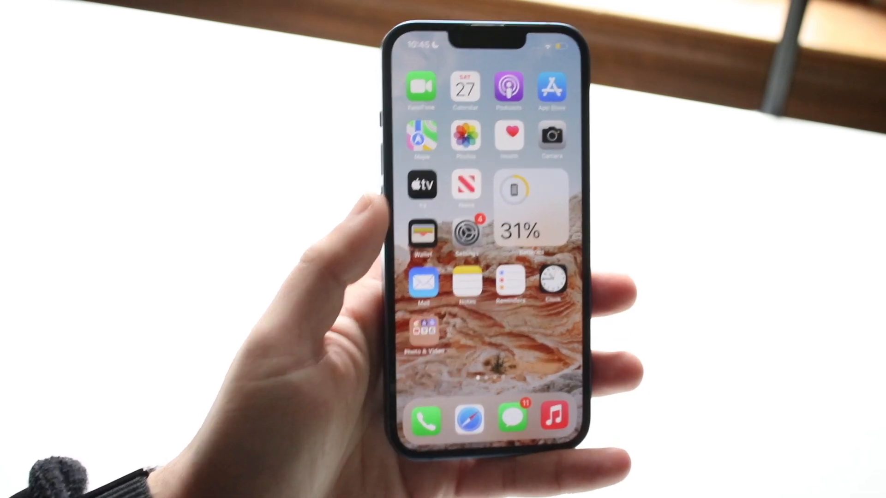
# - Launch the Settings app from the home screen and scroll down its main list
pyautogui.click(464, 232)
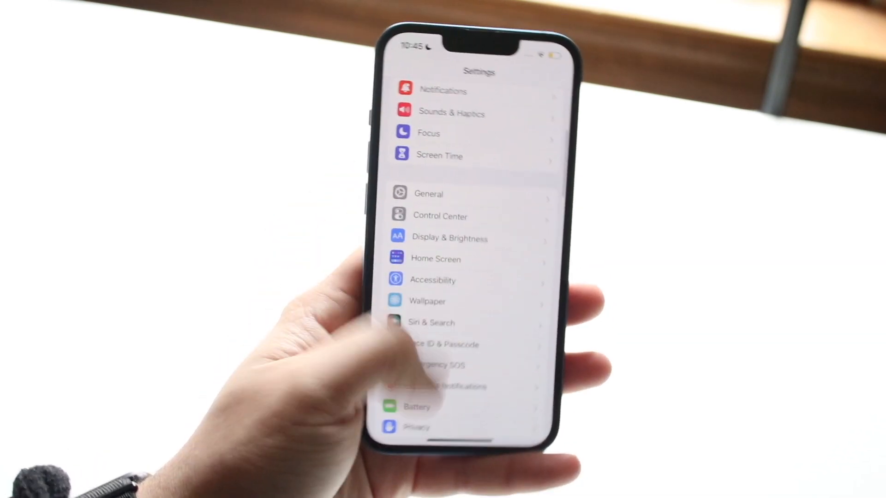
pyautogui.scroll(-3)
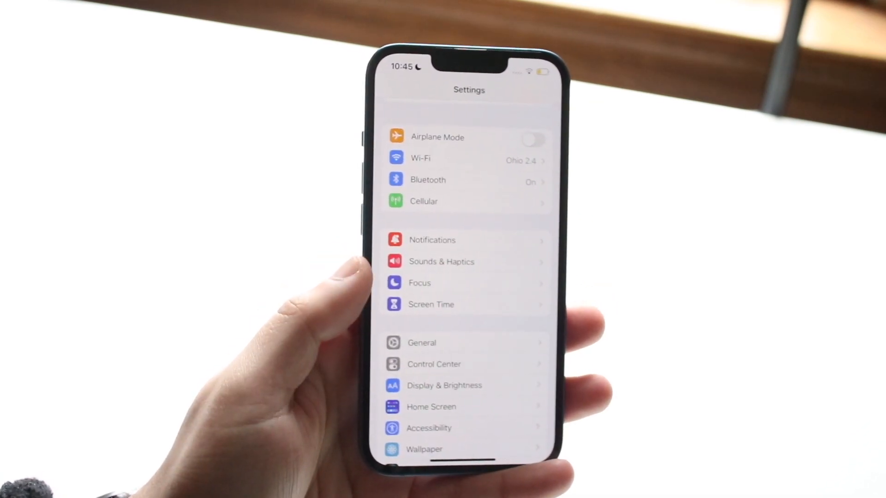
pyautogui.scroll(-3)
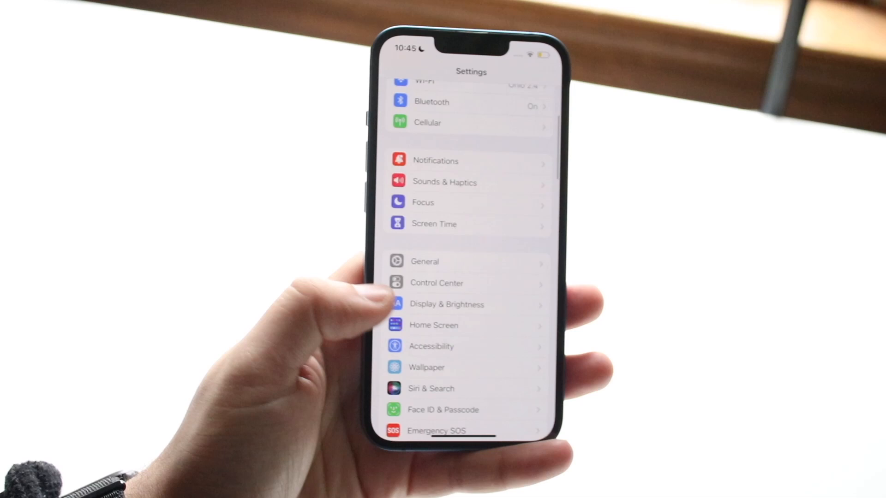
pyautogui.click(445, 304)
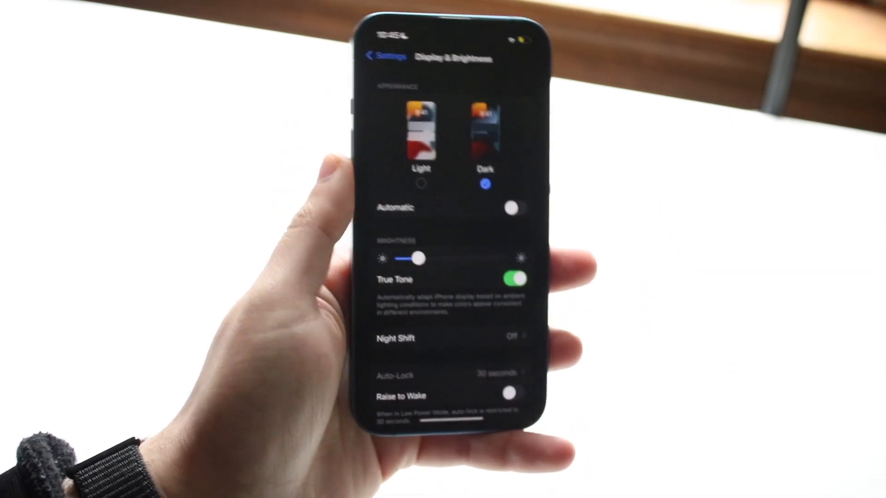
pyautogui.click(373, 56)
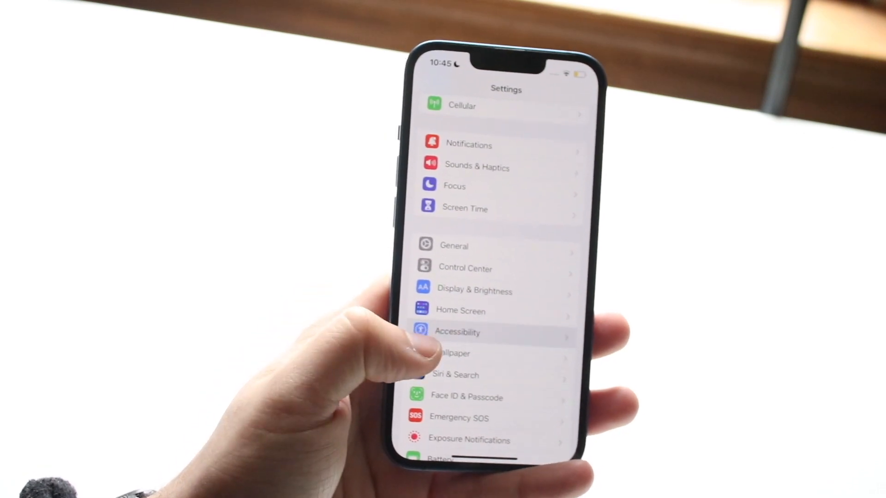
# - Go to Accessibility > Display & Text Size and scroll to the Smart Invert and Classic Invert toggles
pyautogui.click(457, 333)
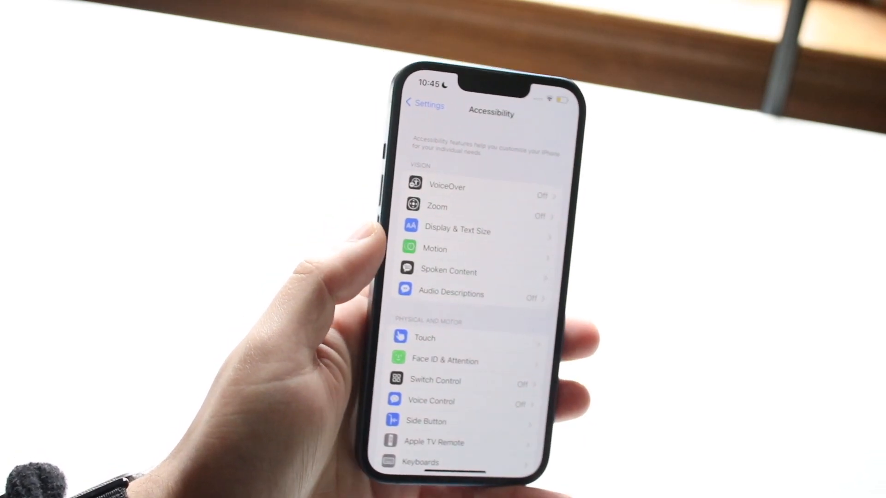
pyautogui.click(458, 231)
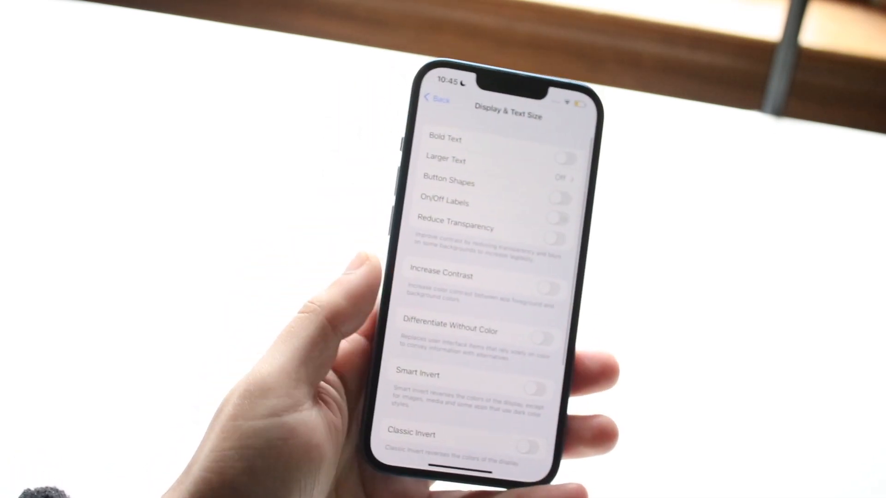
pyautogui.scroll(-3)
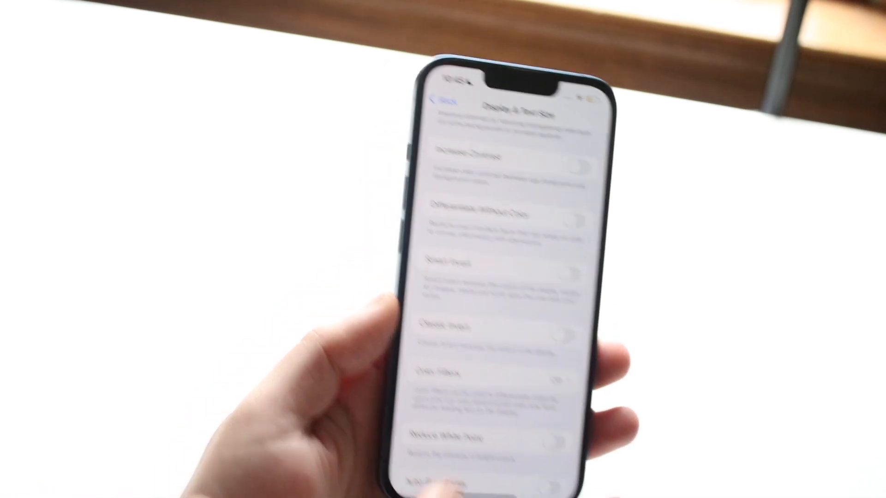
pyautogui.click(575, 268)
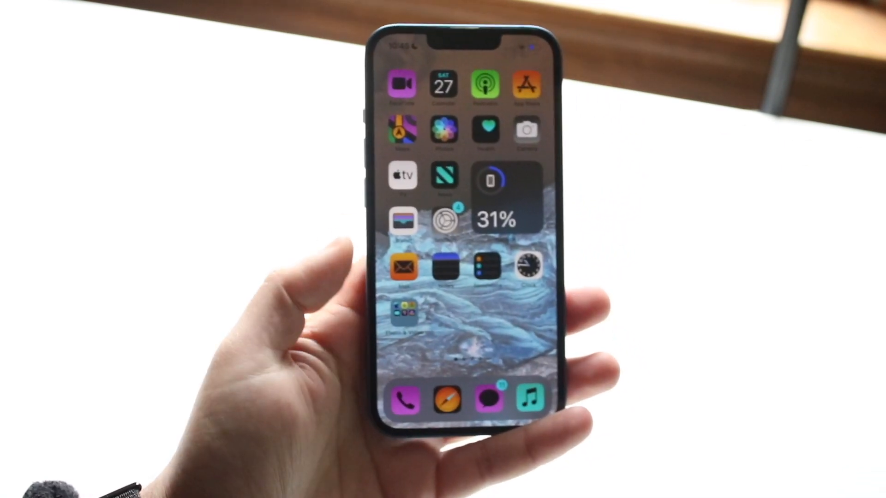
pyautogui.click(530, 293)
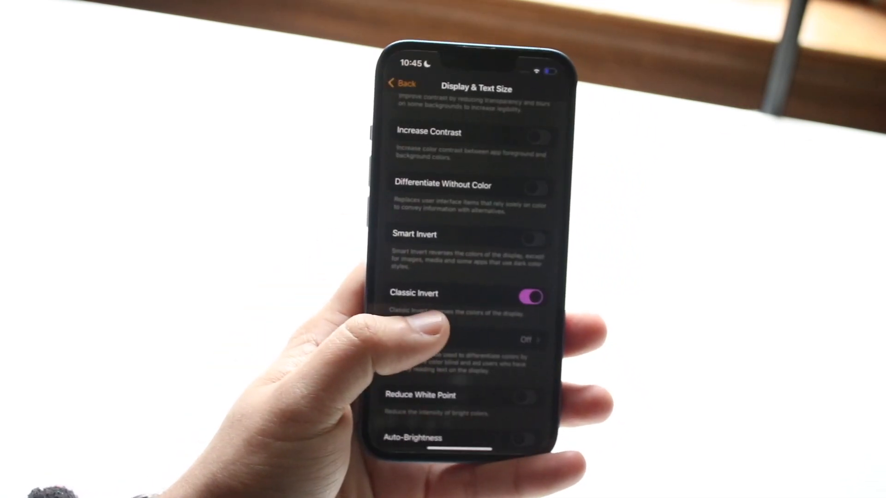
pyautogui.click(530, 294)
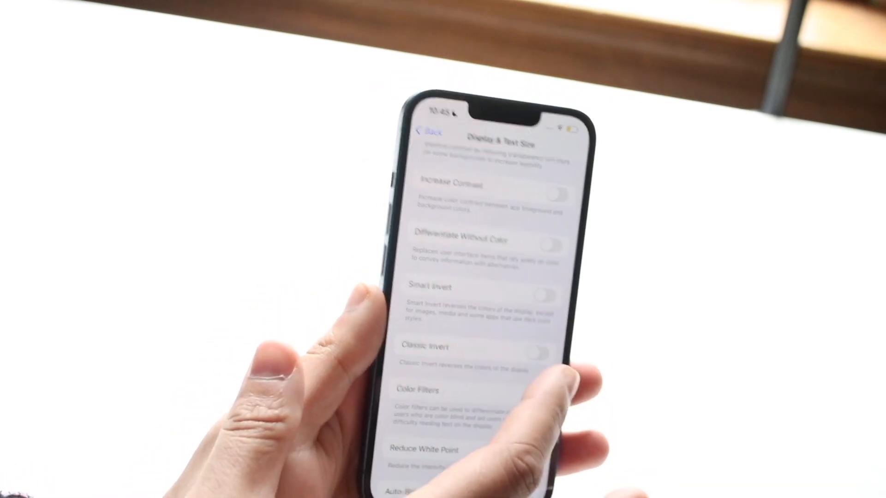
pyautogui.click(550, 293)
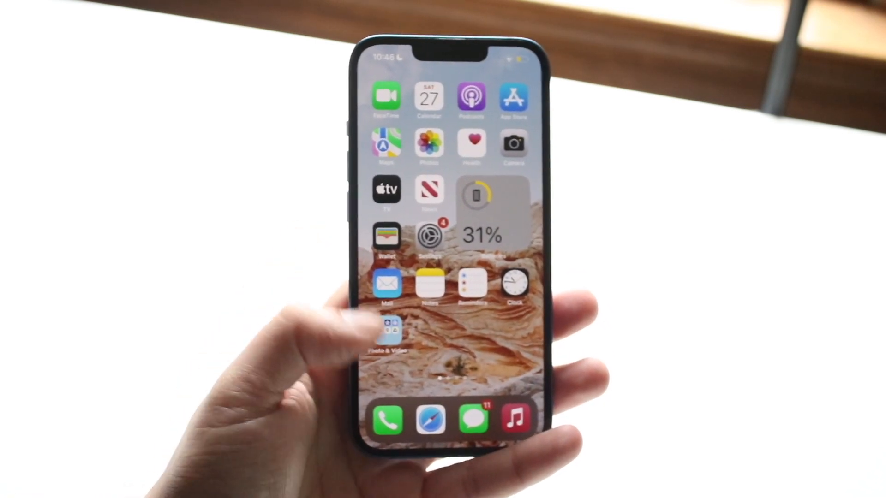
# - Swipe to the second home screen page, shown in normal non-inverted colors
pyautogui.hscroll(-3)
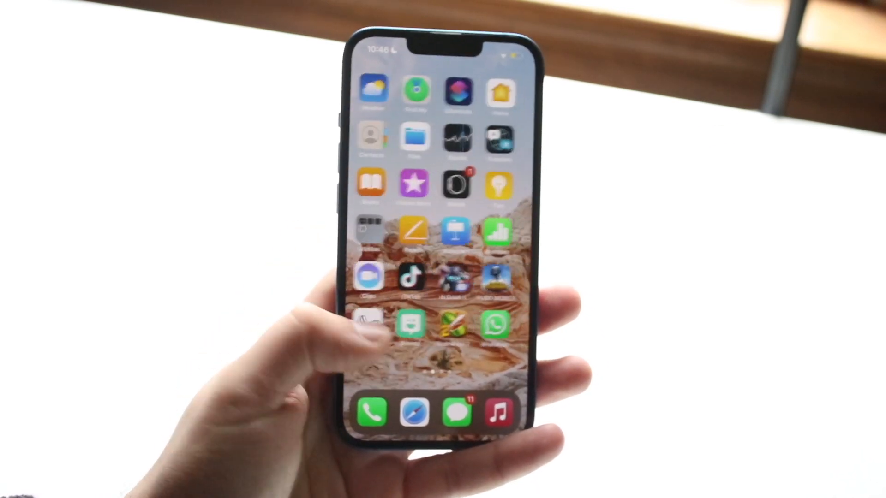